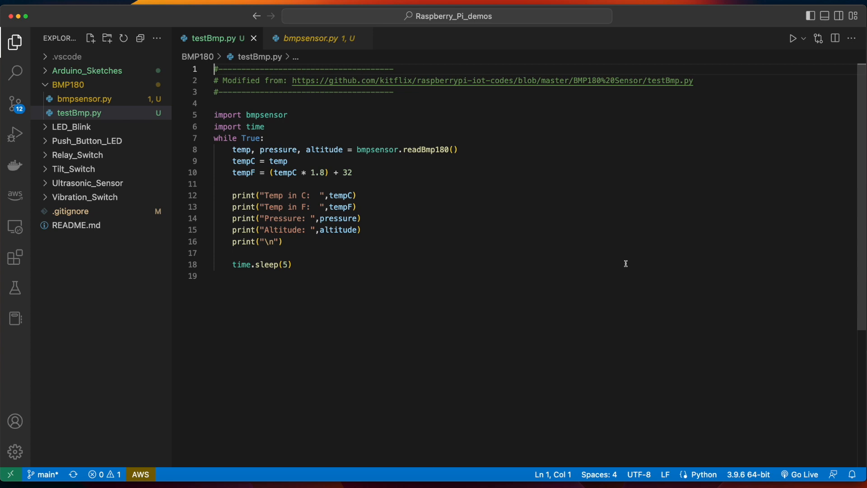
{"action": "mouse_move", "coordinate": [491, 245]}
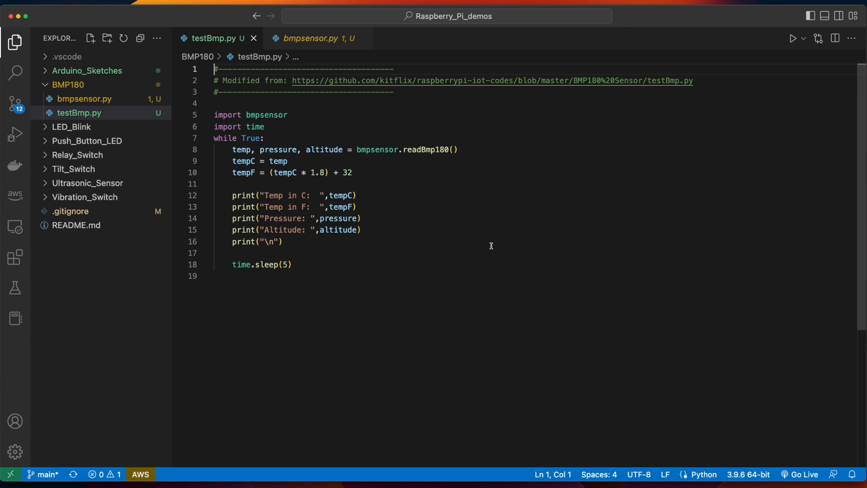
Highlight the 'sudo apt-get install python-smbus' comment in bmpsensor.py, then return to testBmp.py.
{"action": "left_click", "coordinate": [315, 38]}
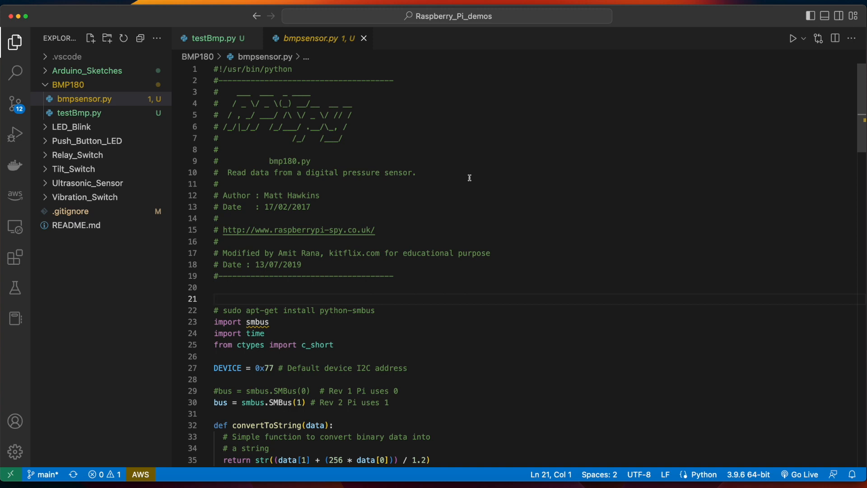
{"action": "triple_click", "coordinate": [294, 310]}
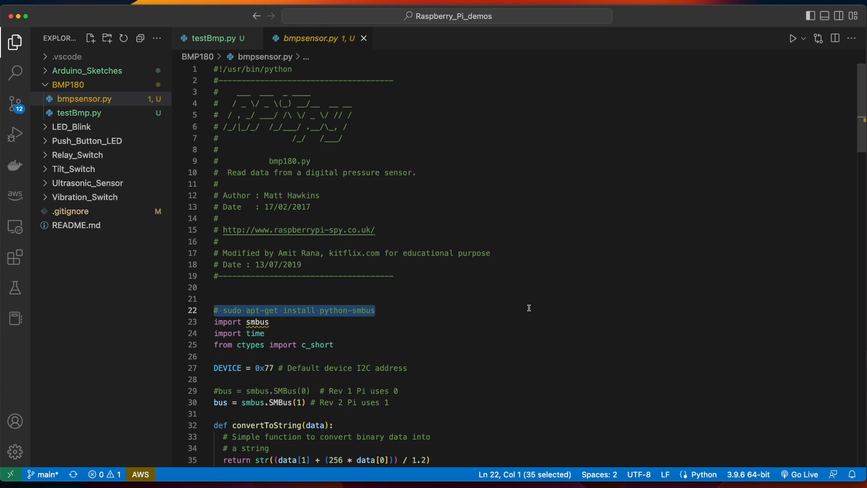
{"action": "left_click", "coordinate": [216, 38]}
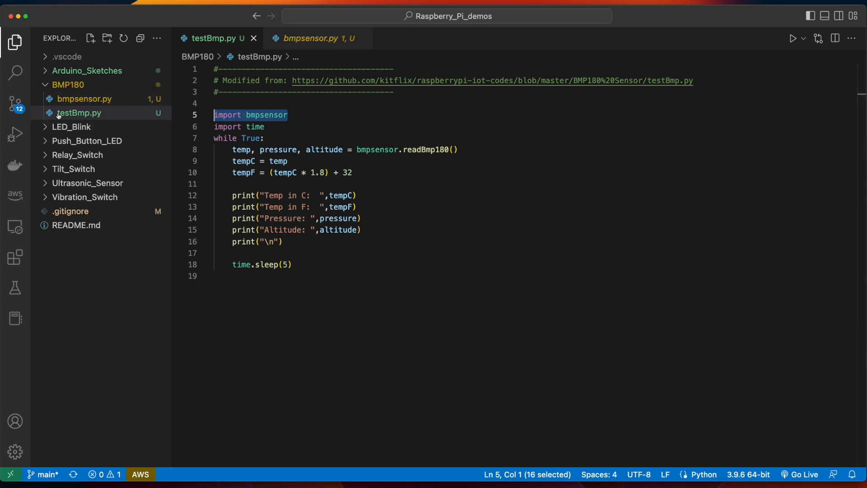
{"action": "mouse_move", "coordinate": [114, 117]}
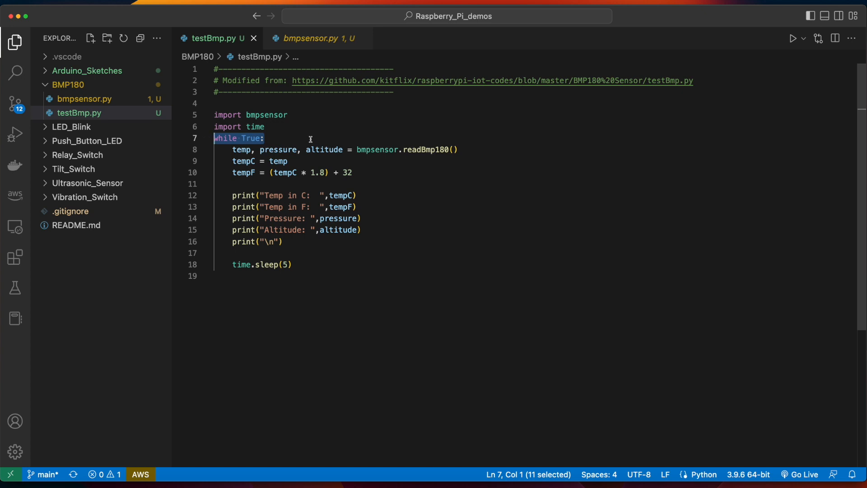
{"action": "mouse_move", "coordinate": [243, 154]}
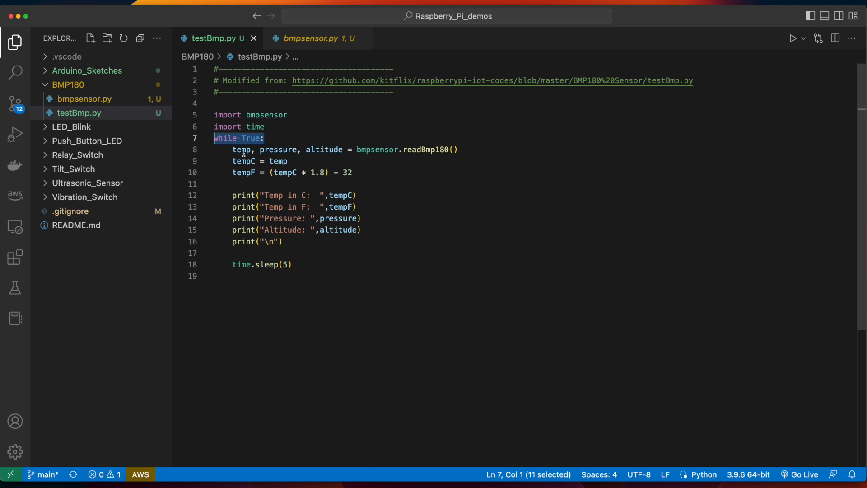
Point out the altitude, readBmp180, tempC and tempF variables in the testBmp.py reading loop.
{"action": "double_click", "coordinate": [277, 149]}
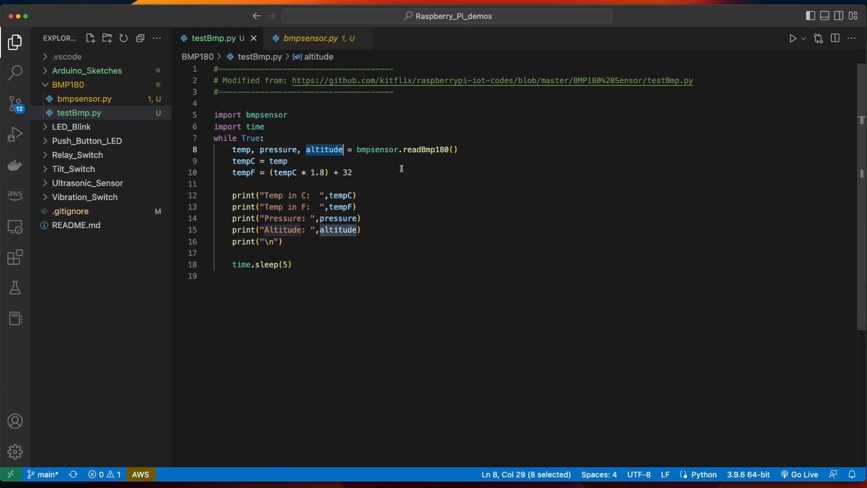
{"action": "double_click", "coordinate": [425, 149]}
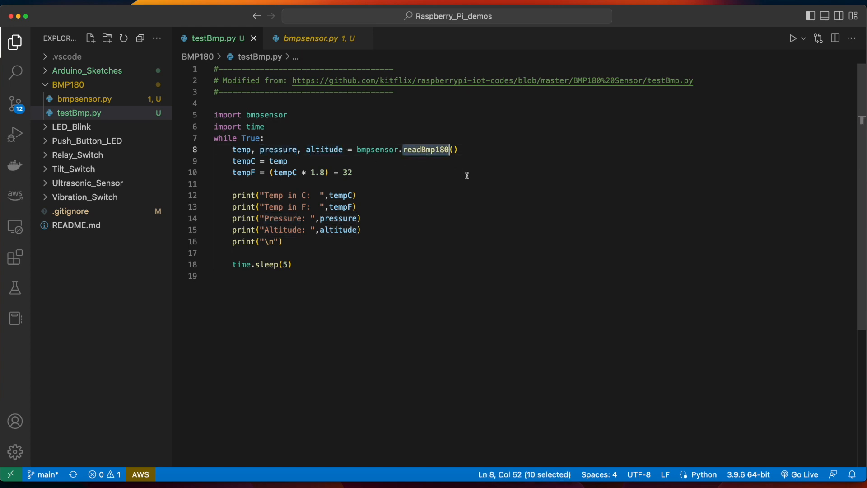
{"action": "mouse_move", "coordinate": [390, 159]}
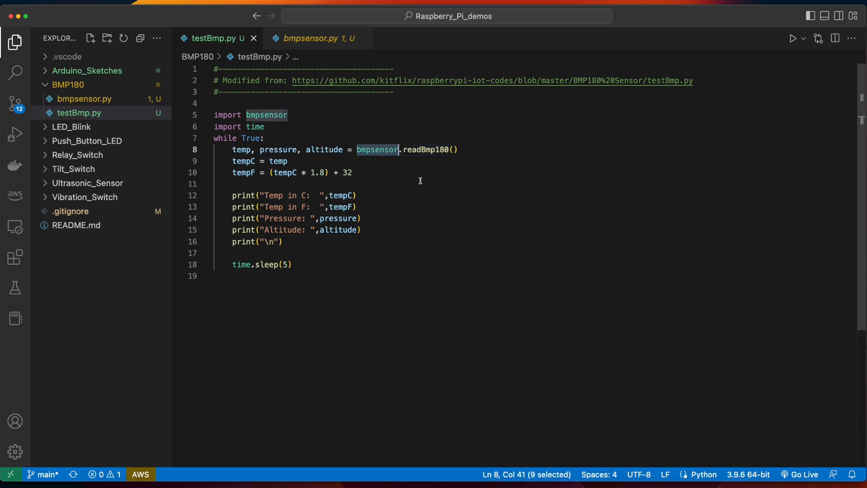
{"action": "double_click", "coordinate": [243, 160]}
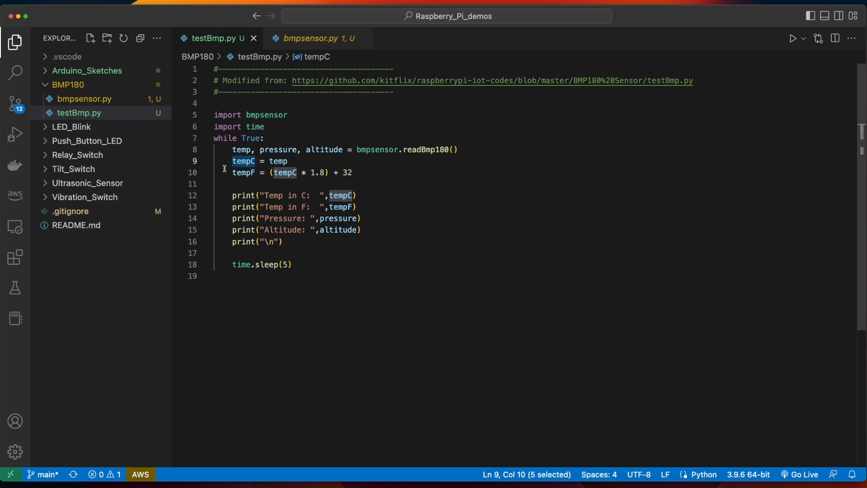
{"action": "double_click", "coordinate": [242, 149]}
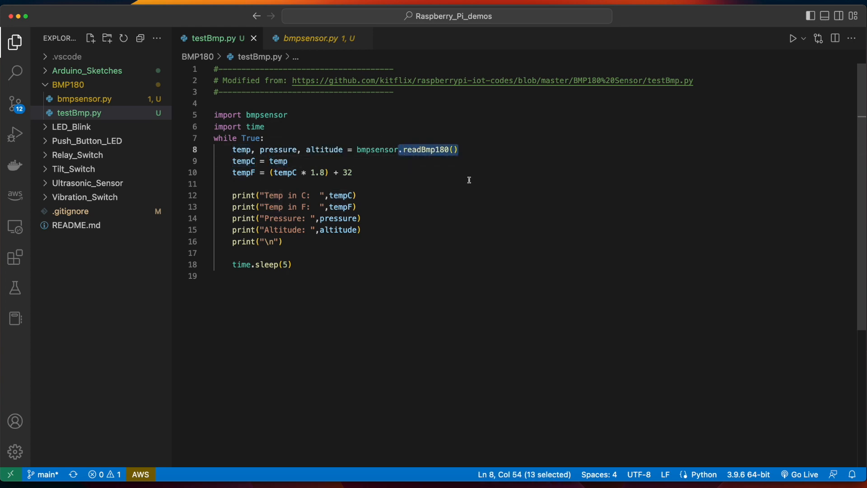
{"action": "double_click", "coordinate": [243, 171]}
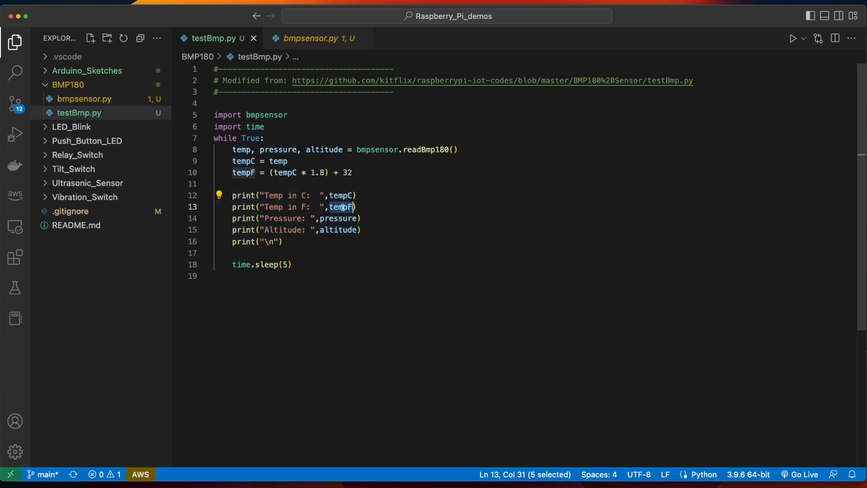
{"action": "double_click", "coordinate": [338, 229]}
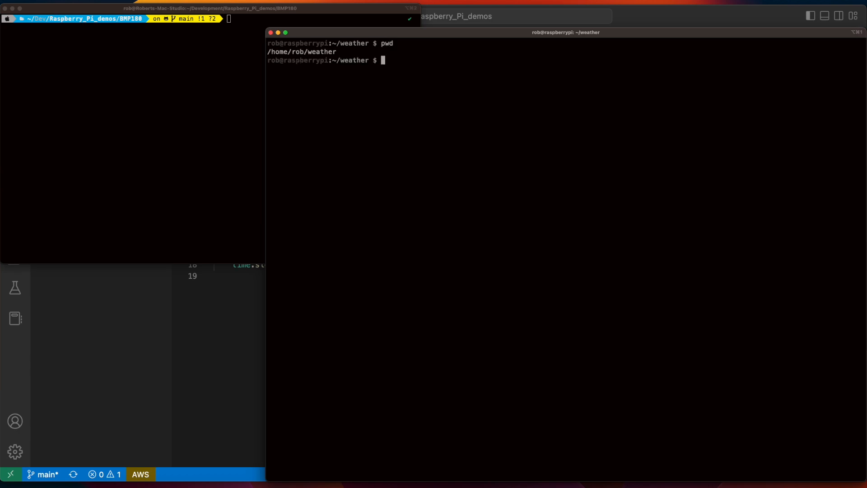
List the local BMP180 files and scp them to the Pi's ~/weather folder, entering the password.
{"action": "type", "text": "ls -al"}
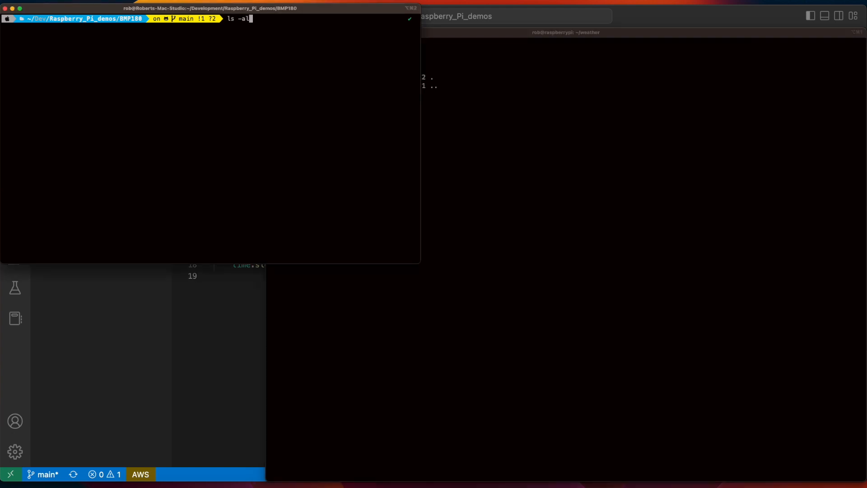
{"action": "key", "text": "Return"}
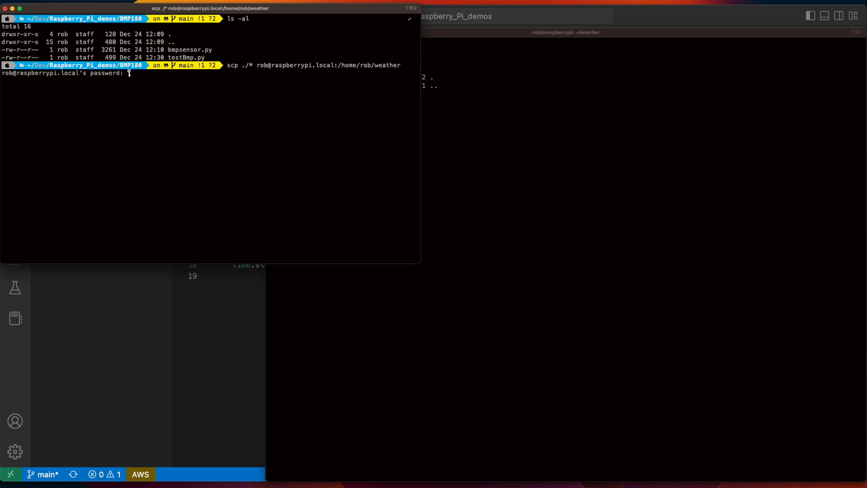
{"action": "key", "text": "Return"}
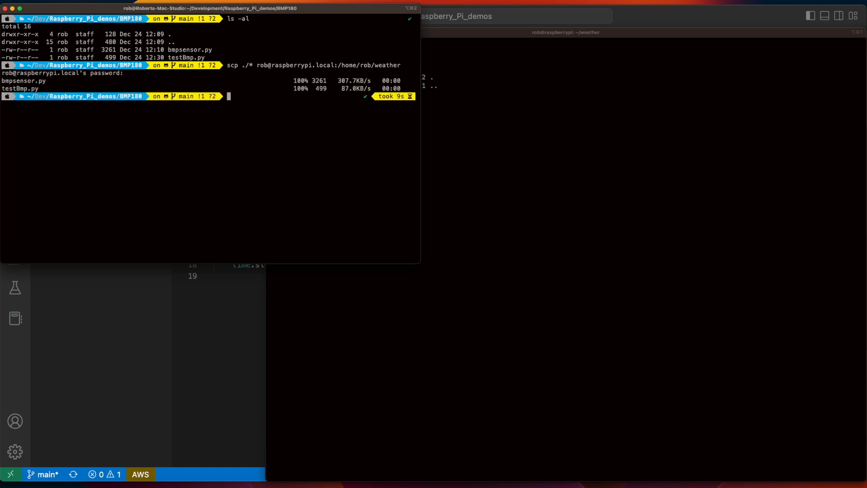
{"action": "left_click", "coordinate": [563, 32]}
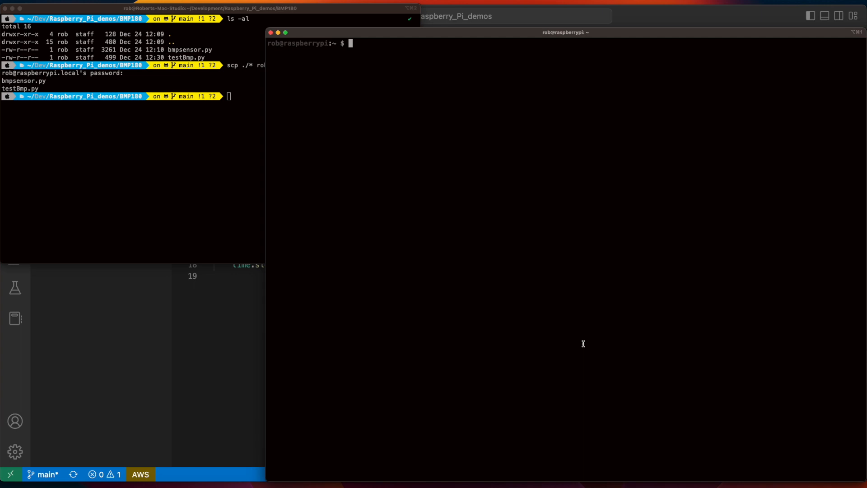
Make an Adafruit folder, clone Adafruit_Python_DHT and install build-essential python3-dev.
{"action": "type", "text": "mkdir Adafruit"}
{"action": "type", "text": "cd Adafruit/"}
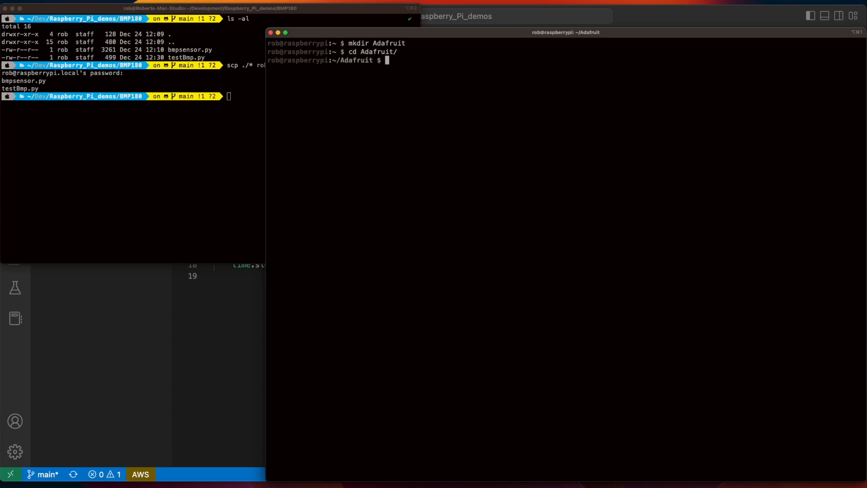
{"action": "type", "text": "git clone https://github.com/adafruit/Adafruit_Python_DHT.git"}
{"action": "type", "text": "cd Adafruit_Python_DHT/"}
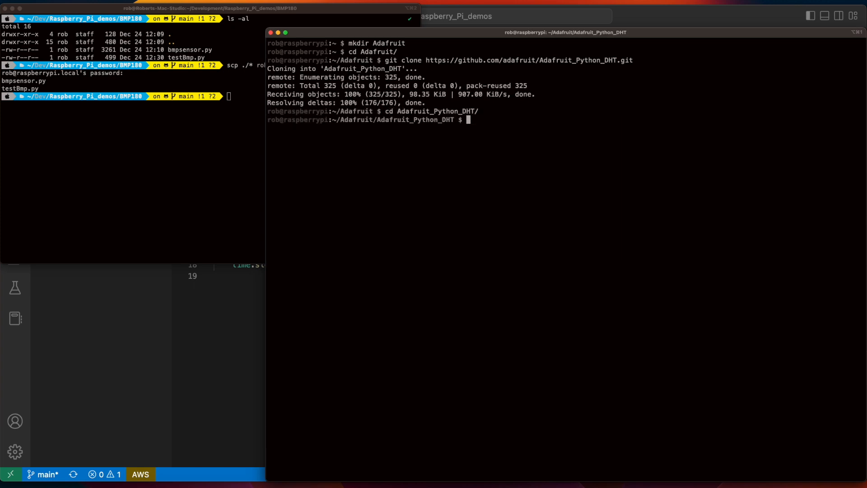
{"action": "type", "text": "sudo apt-get install build-essential python3-dev"}
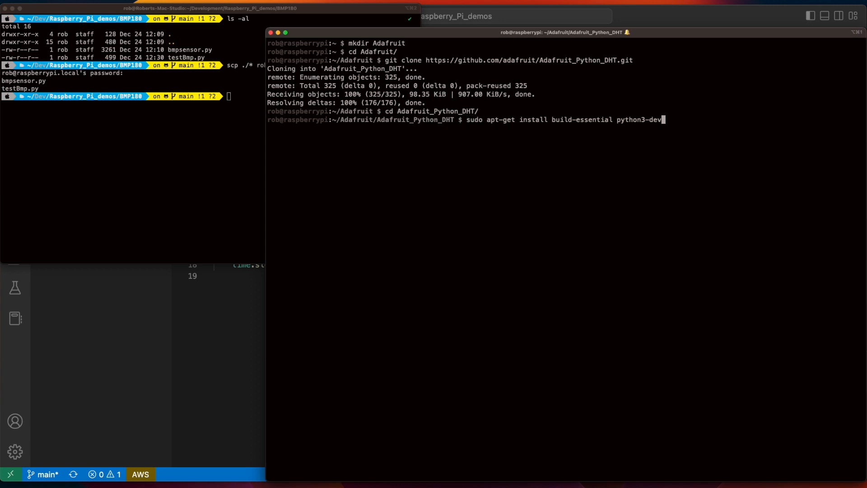
{"action": "key", "text": "Return"}
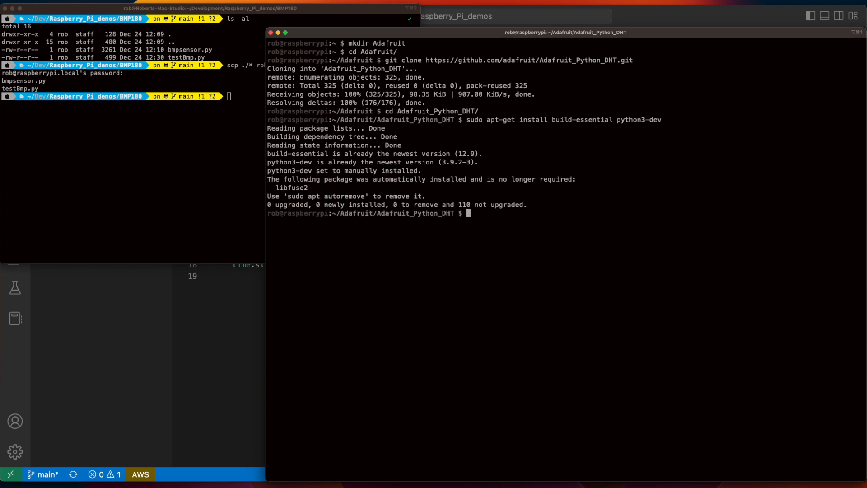
Run setup.py install, then force the Adafruit_DHT pip3 install with --force-pi.
{"action": "type", "text": "sudo python setup.py install"}
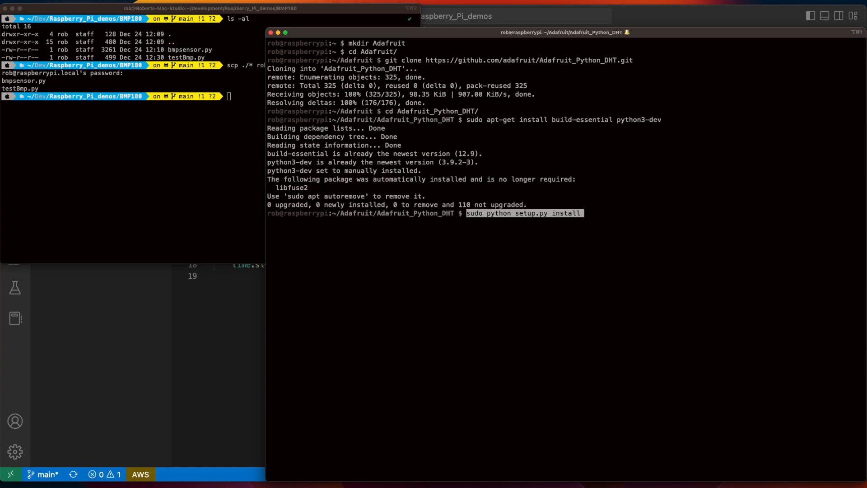
{"action": "key", "text": "Return"}
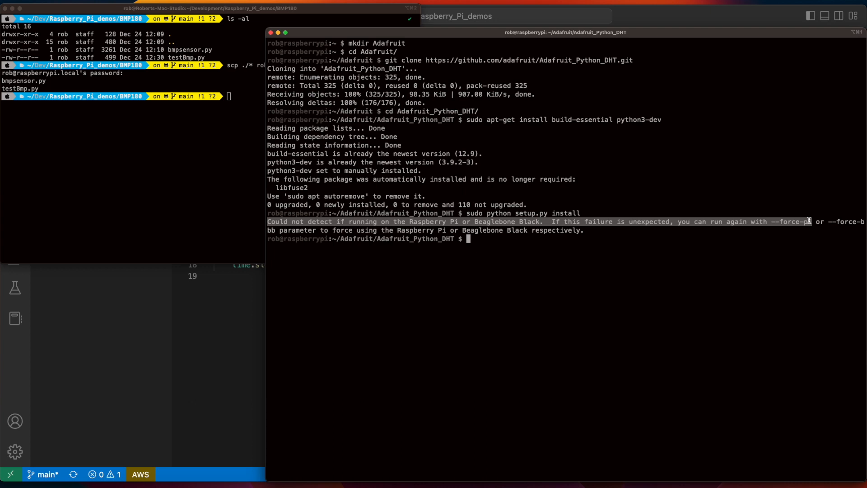
{"action": "mouse_move", "coordinate": [810, 213]}
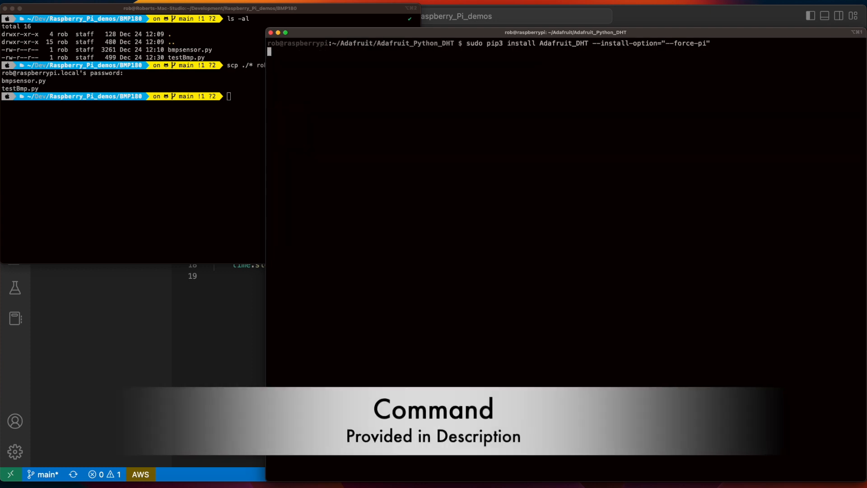
{"action": "key", "text": "Return"}
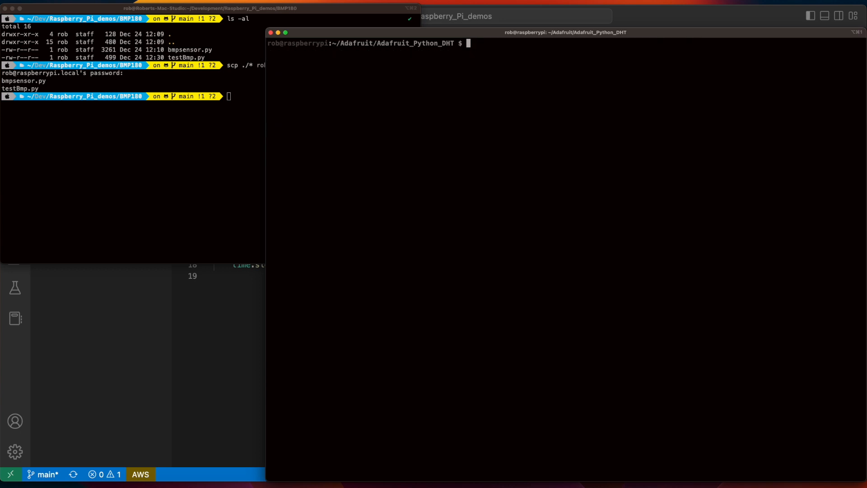
In sudo raspi-config enable I5 I2C under Interface Options and finish back to the shell.
{"action": "type", "text": "sudo raspi-config"}
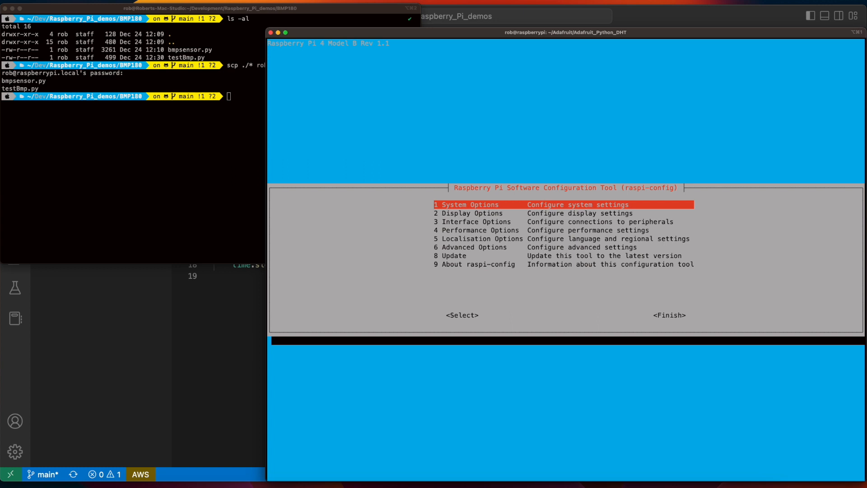
{"action": "key", "text": "Down"}
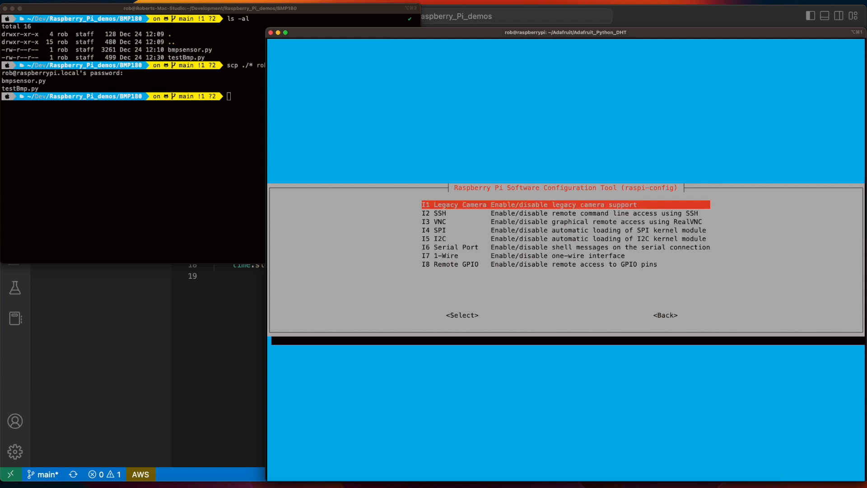
{"action": "key", "text": "Down"}
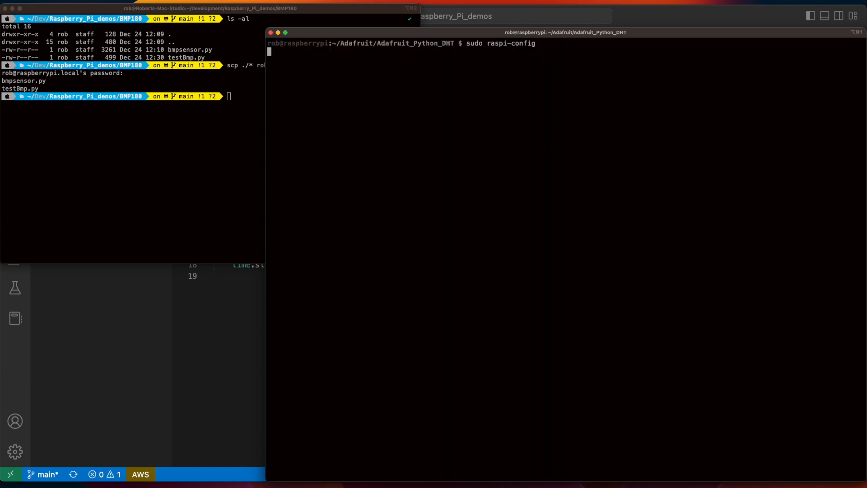
{"action": "key", "text": "Return"}
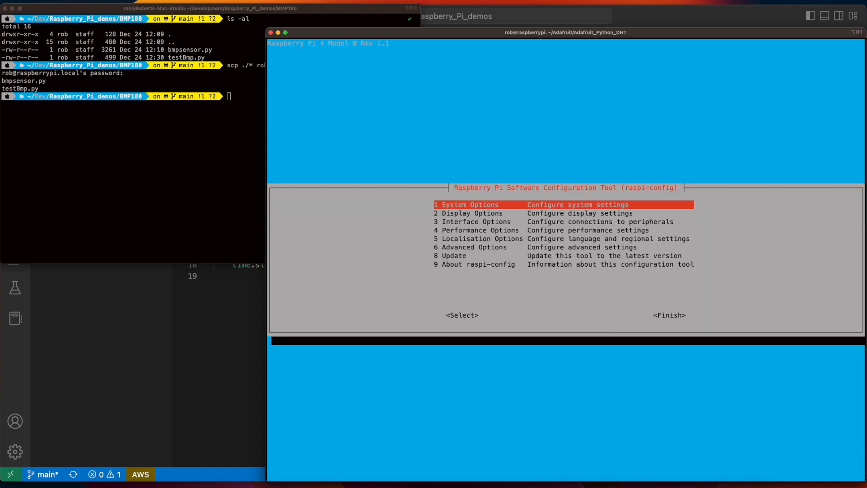
{"action": "key", "text": "Tab"}
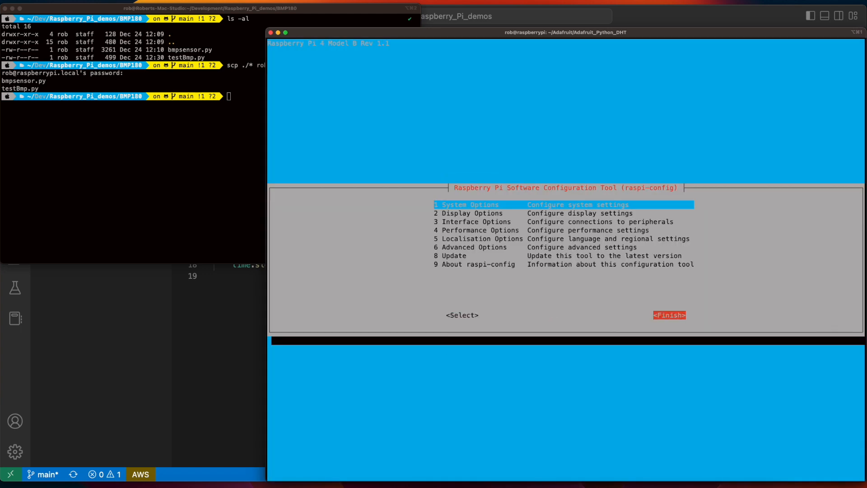
{"action": "left_click", "coordinate": [668, 314]}
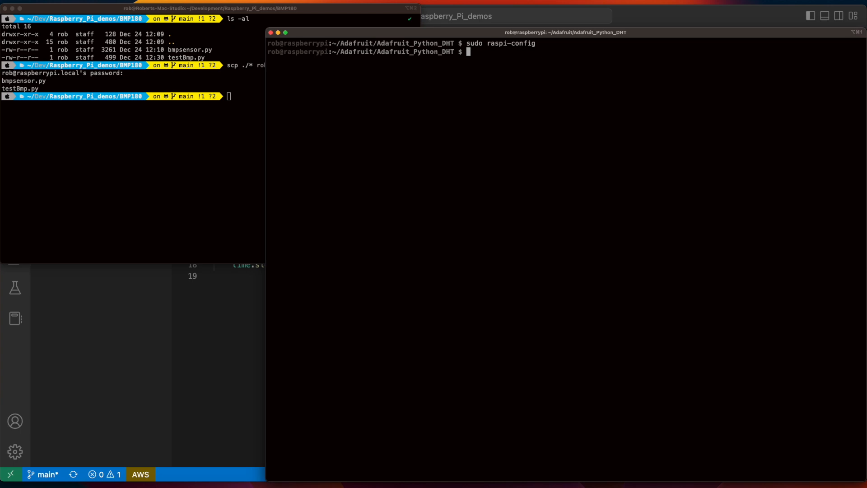
Run python testBmp.py in ~/weather to print temperature, pressure and altitude readings.
{"action": "type", "text": "sudo re"}
{"action": "type", "text": "ls -"}
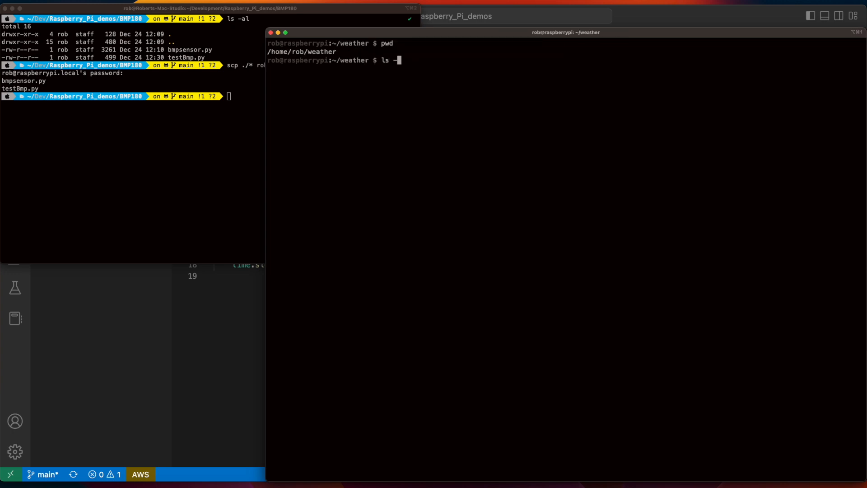
{"action": "key", "text": "Return"}
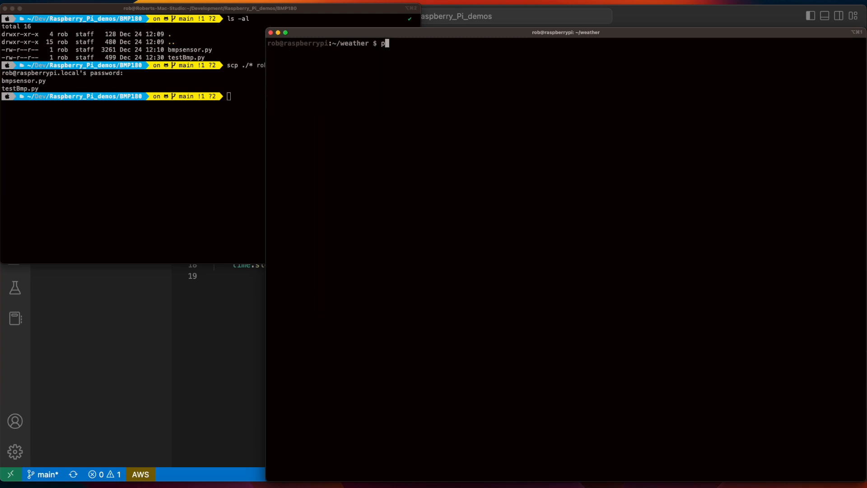
{"action": "type", "text": "ython testBmp.py"}
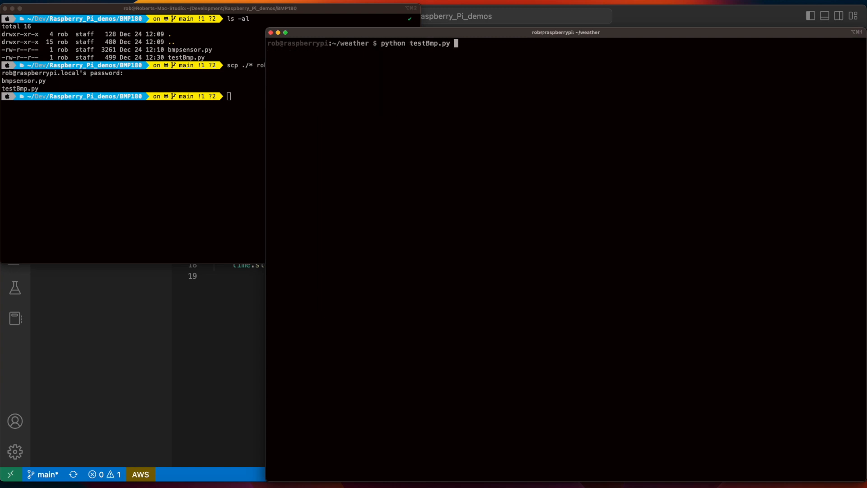
{"action": "key", "text": "Return"}
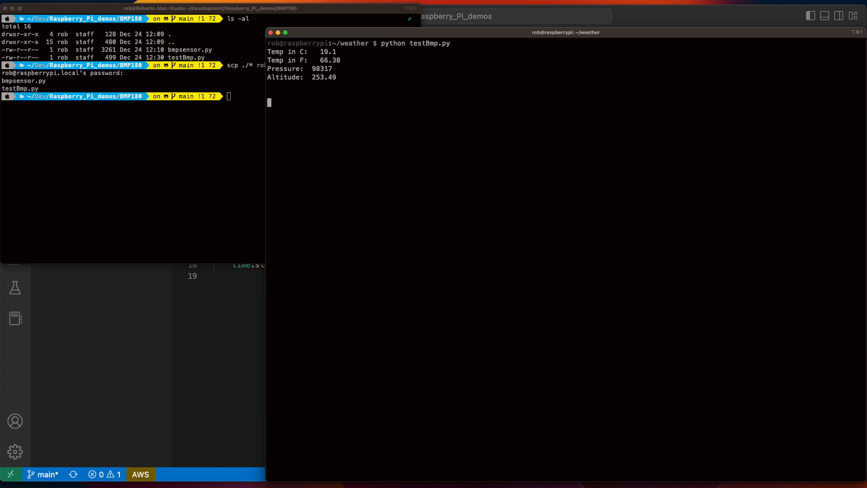
{"action": "key", "text": "Return"}
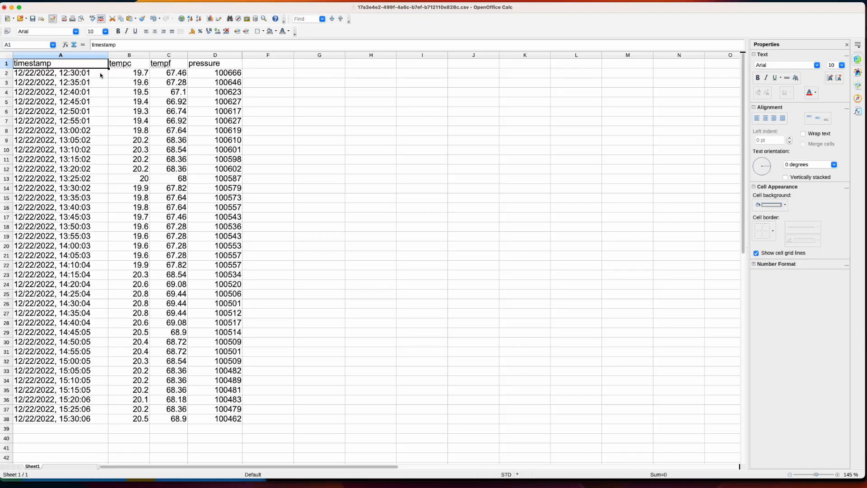
Inspect the first (12:30) and last (15:30) timestamps, then highlight pressure column D.
{"action": "left_click", "coordinate": [53, 72]}
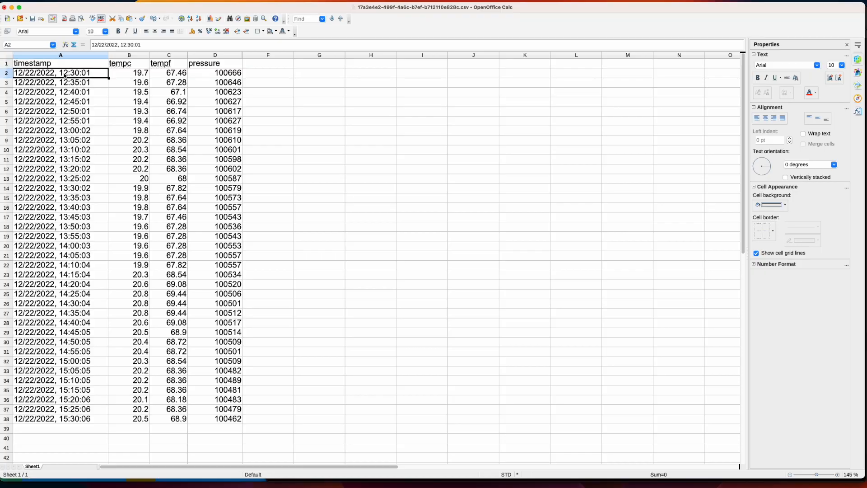
{"action": "double_click", "coordinate": [52, 72]}
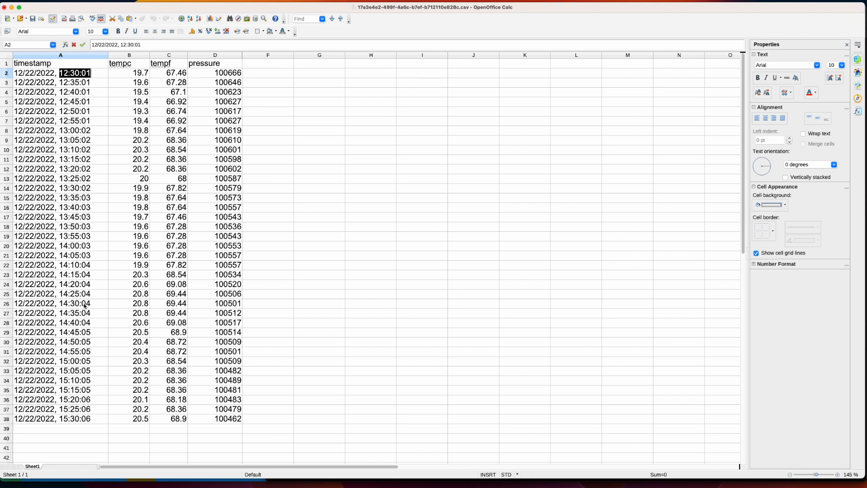
{"action": "left_click", "coordinate": [52, 418]}
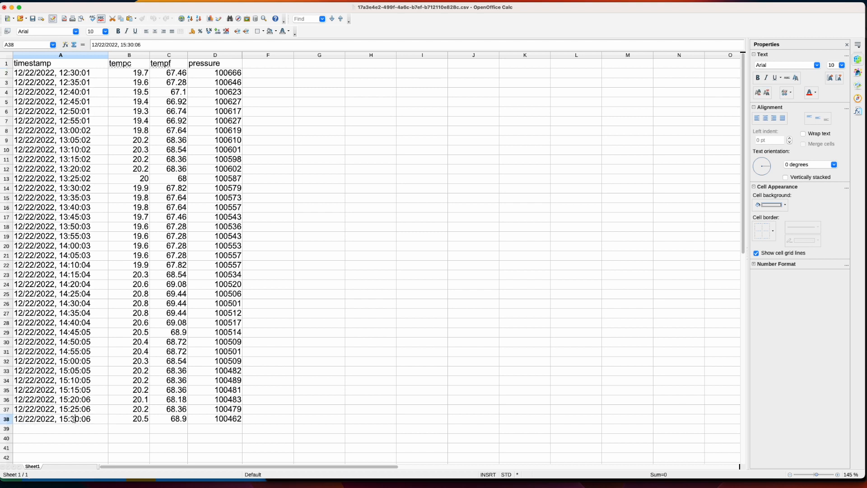
{"action": "double_click", "coordinate": [52, 418]}
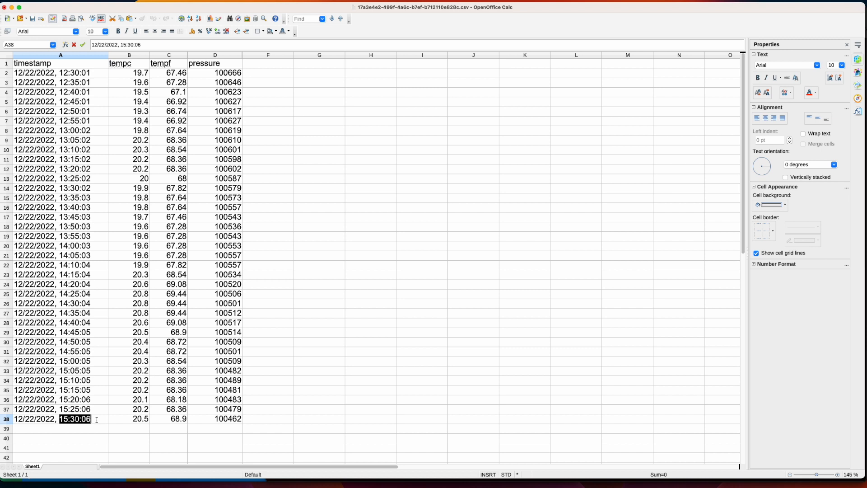
{"action": "left_click", "coordinate": [215, 55]}
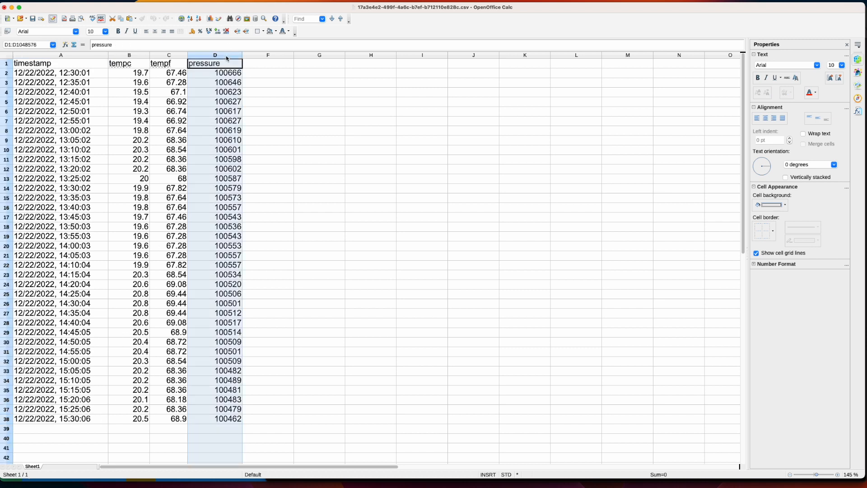